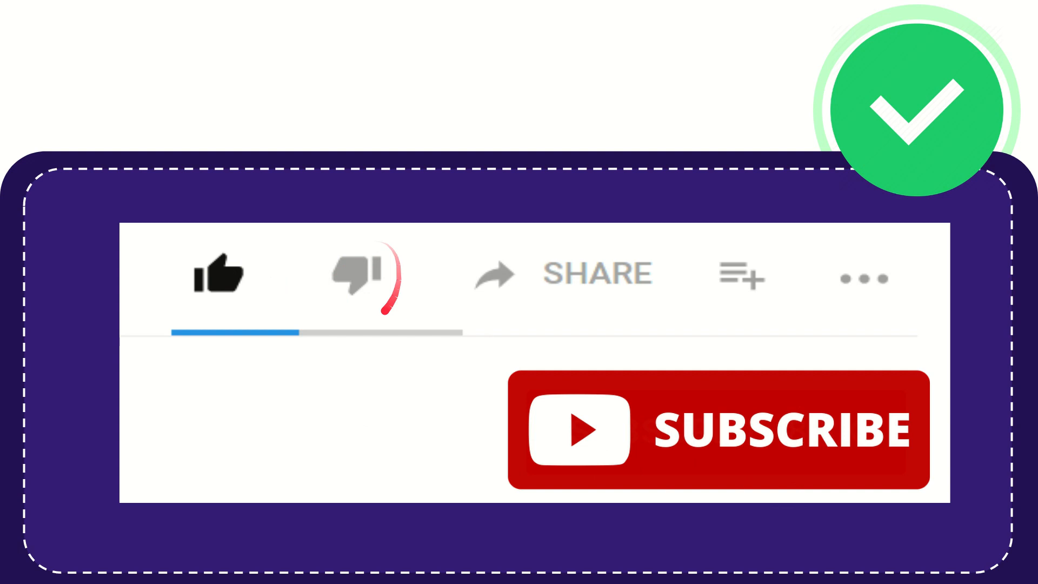
pyautogui.click(358, 275)
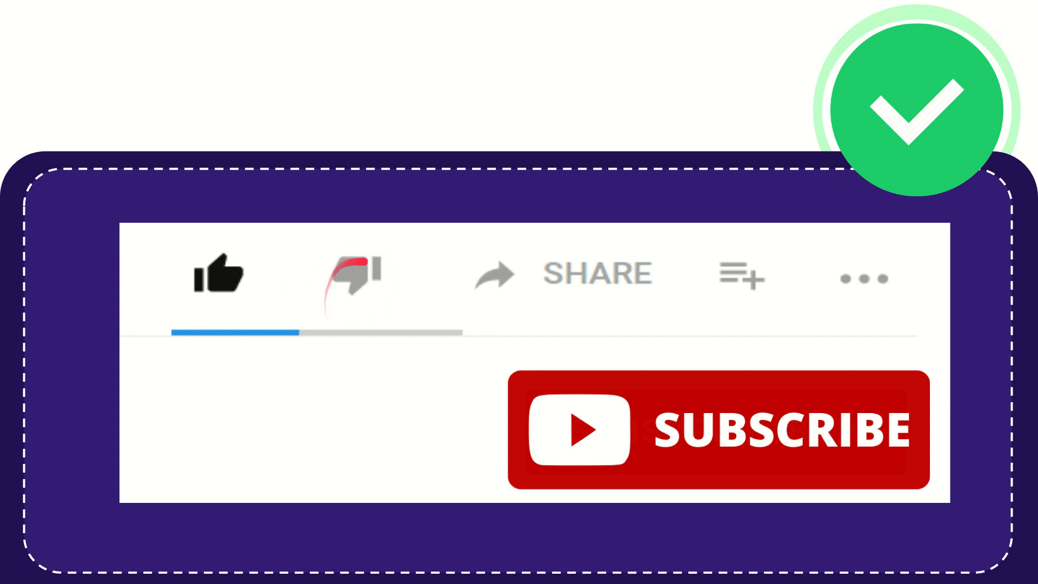
pyautogui.click(352, 275)
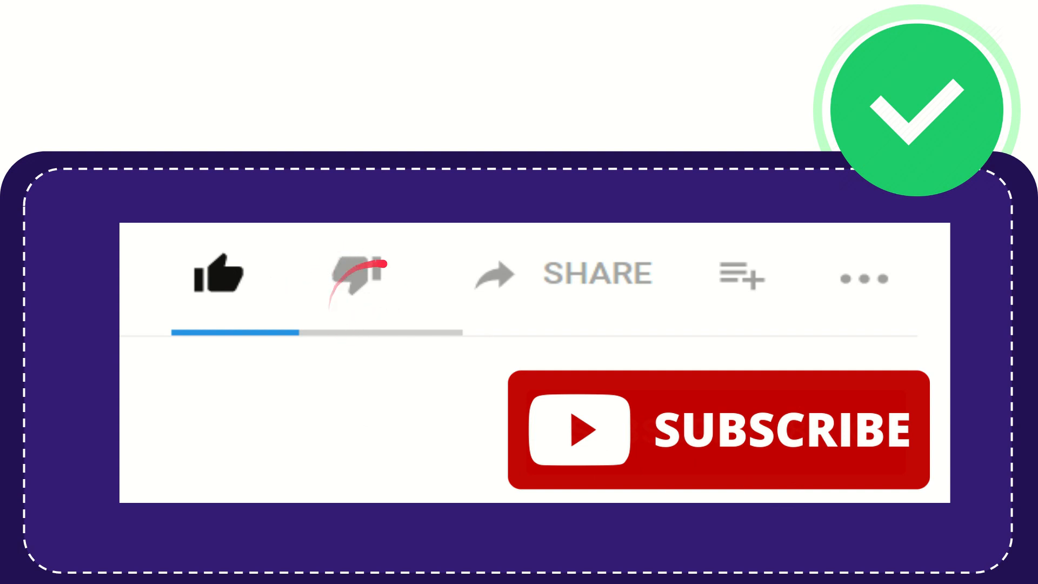
pyautogui.click(355, 273)
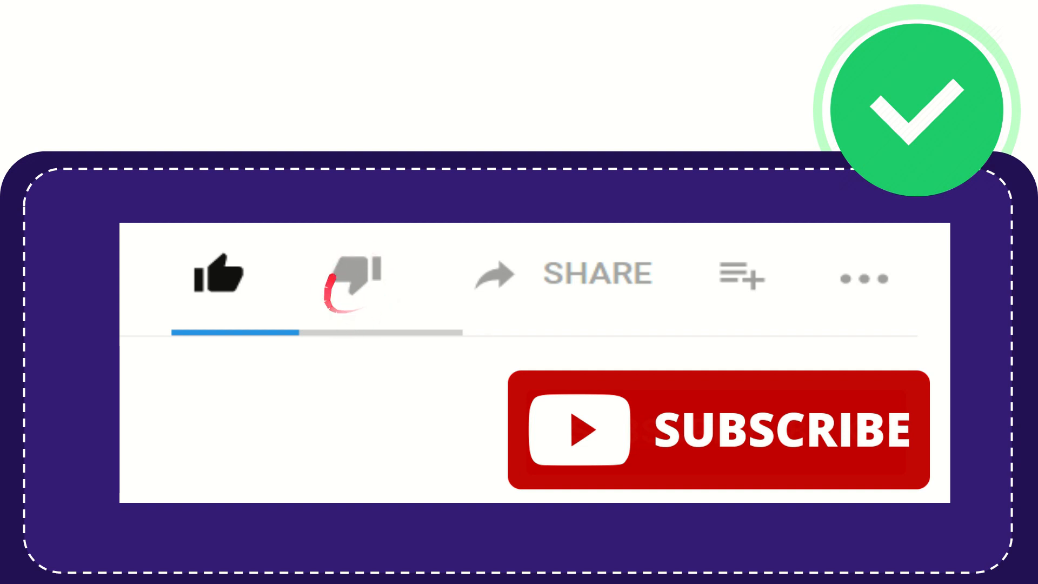
pyautogui.click(355, 275)
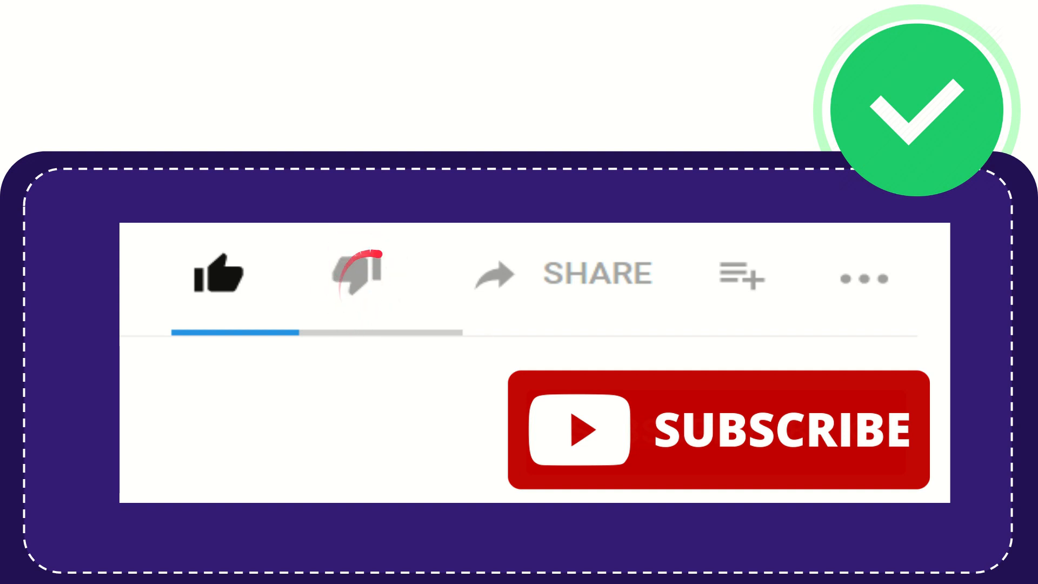